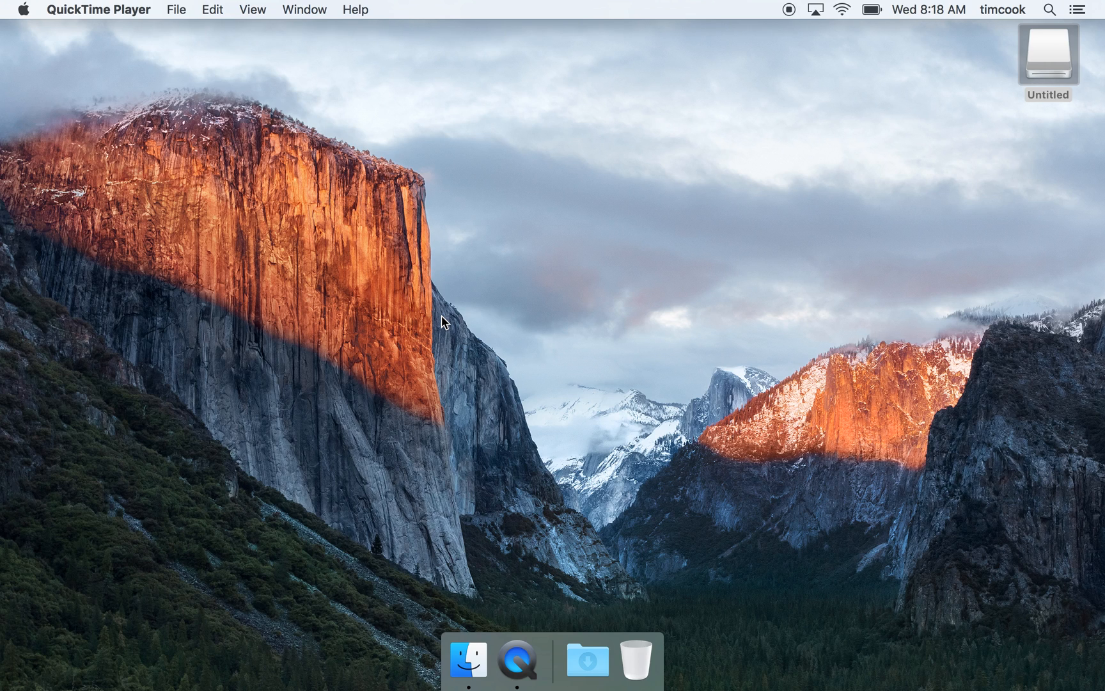
pyautogui.moveTo(517, 661)
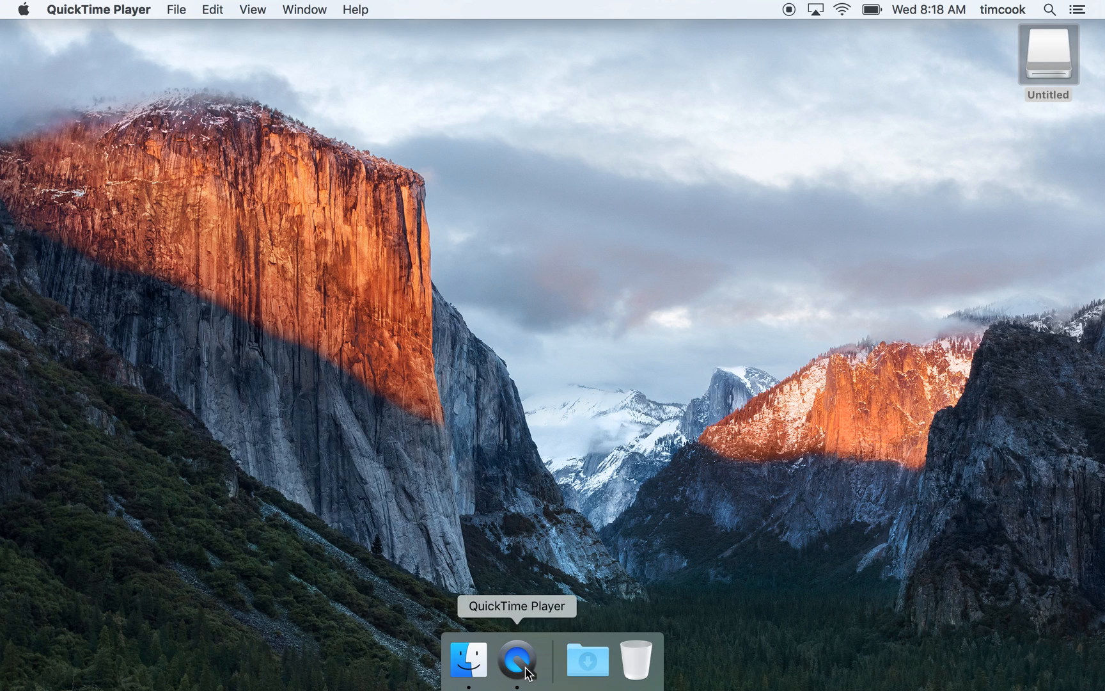
# Launch DiskMaker X 5 from Spotlight
pyautogui.write('diskMaker X 5')
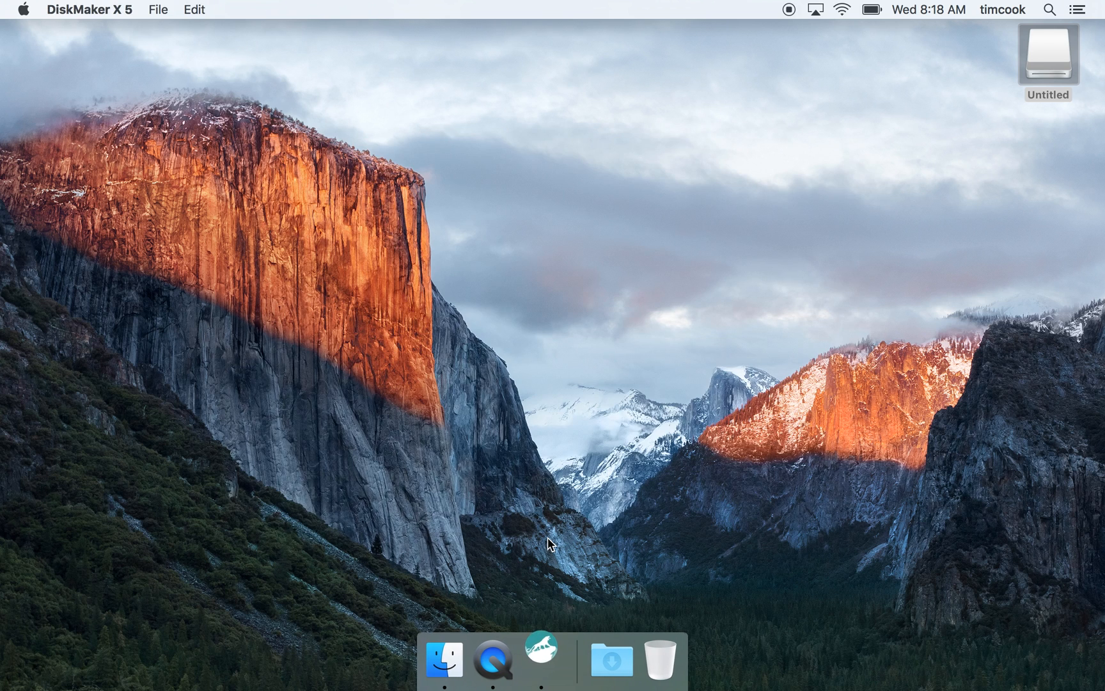
# Build an El Capitan installer with the found copy onto the 8 GB disk 'Untitled 1'
pyautogui.click(540, 661)
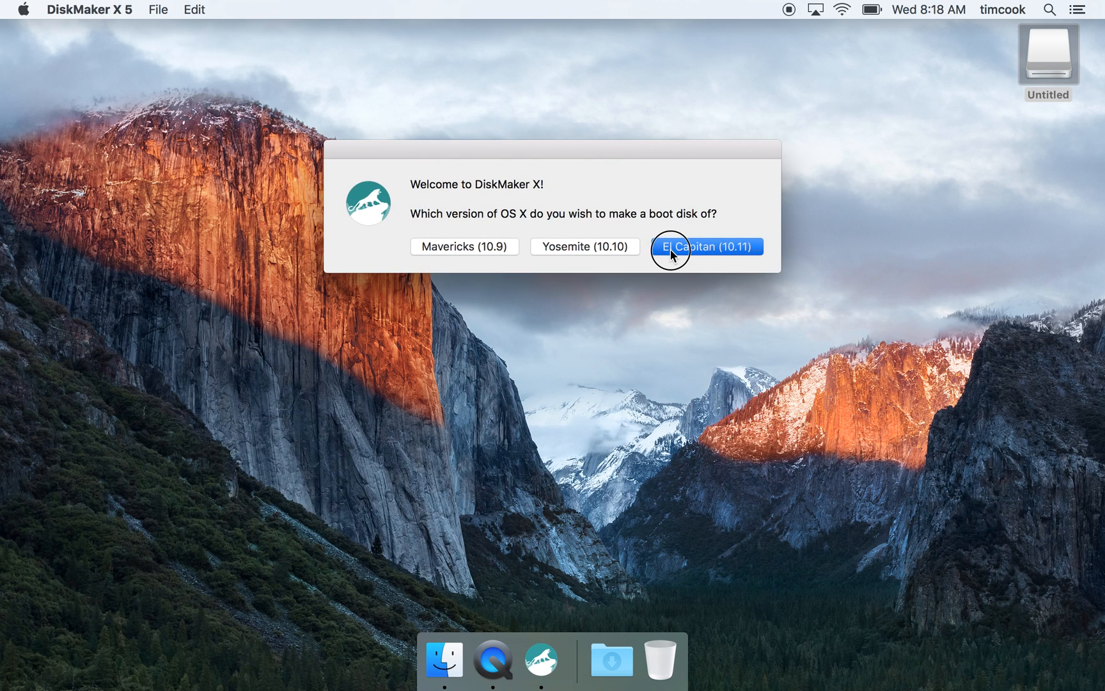
pyautogui.click(705, 246)
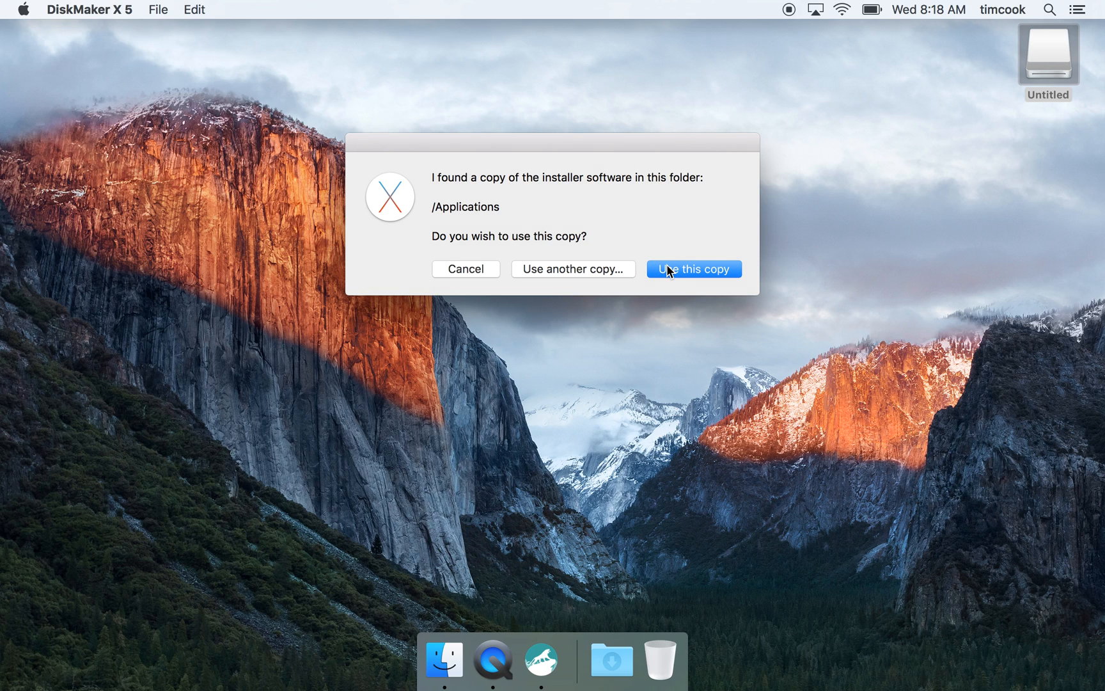
pyautogui.moveTo(575, 206)
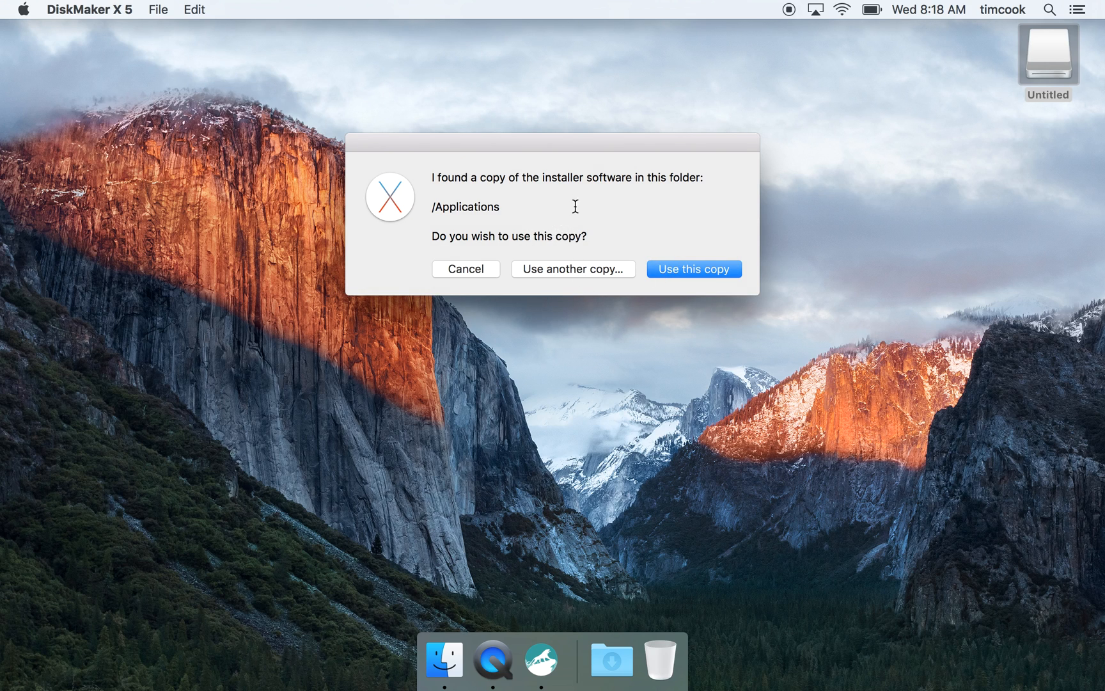
pyautogui.click(693, 269)
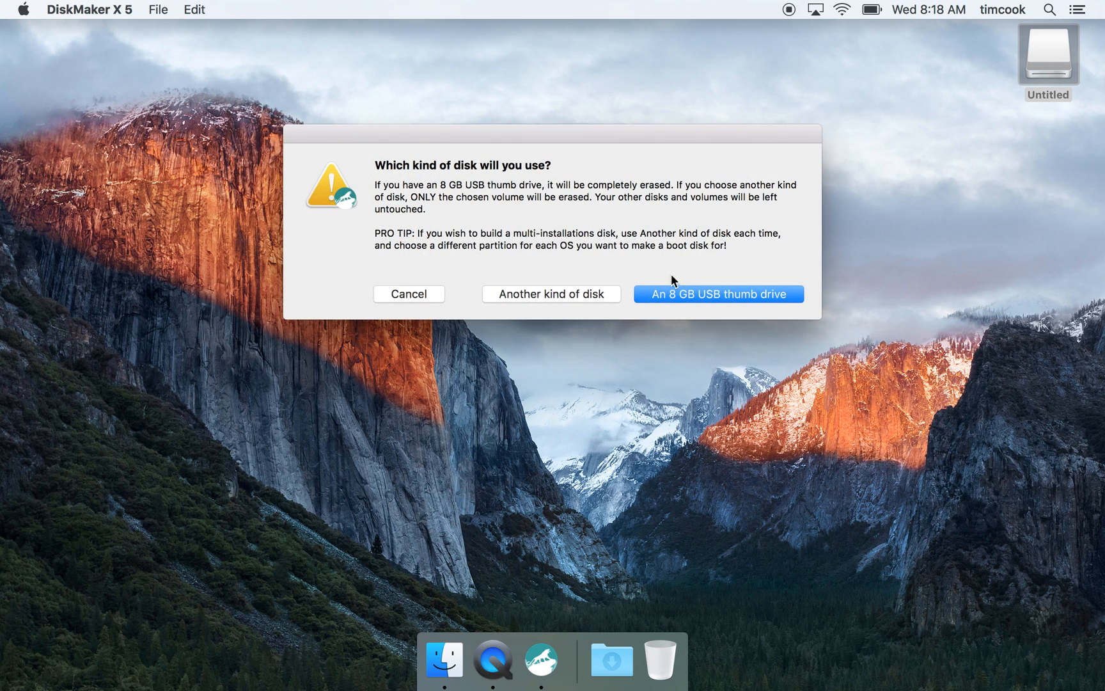
pyautogui.click(719, 293)
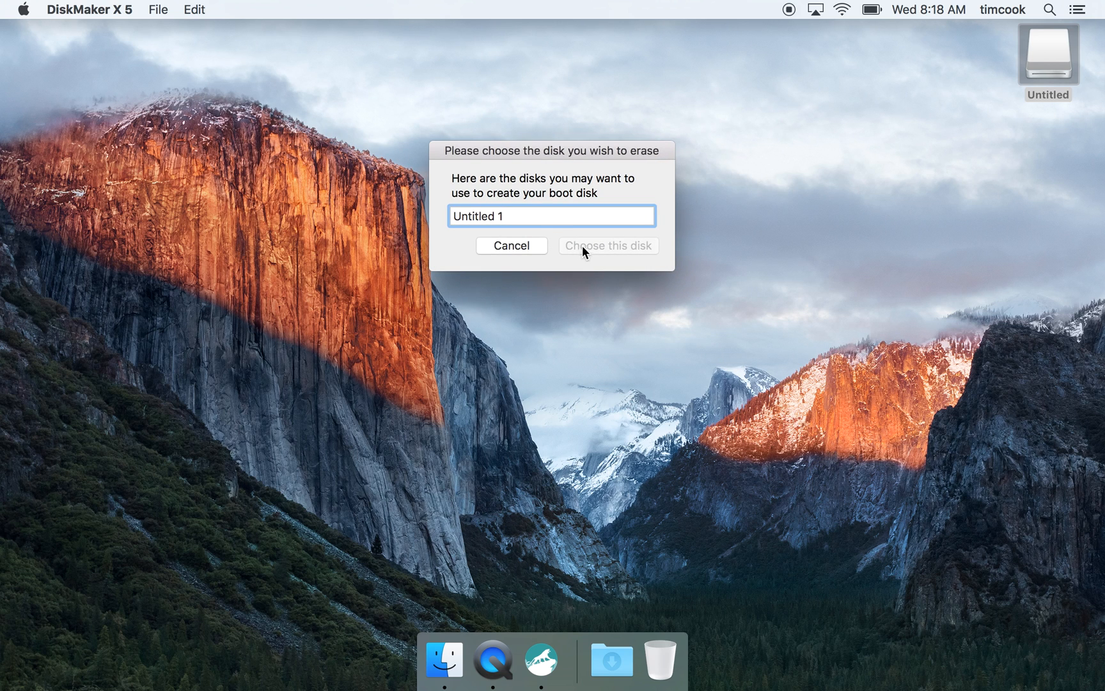
pyautogui.click(552, 216)
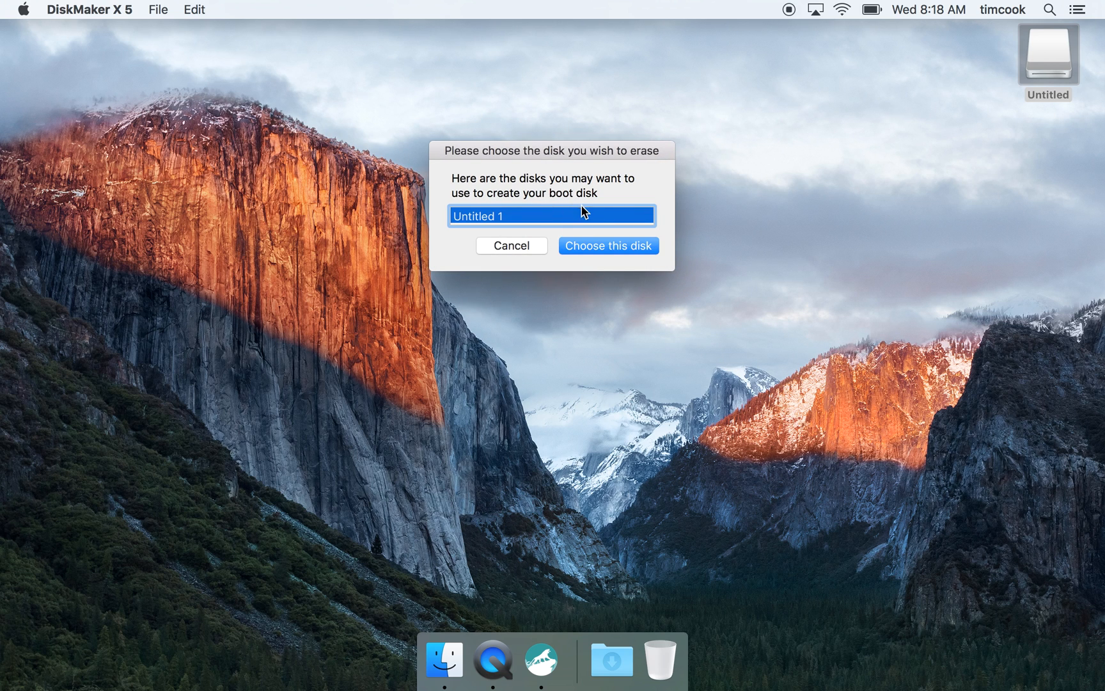
pyautogui.click(607, 245)
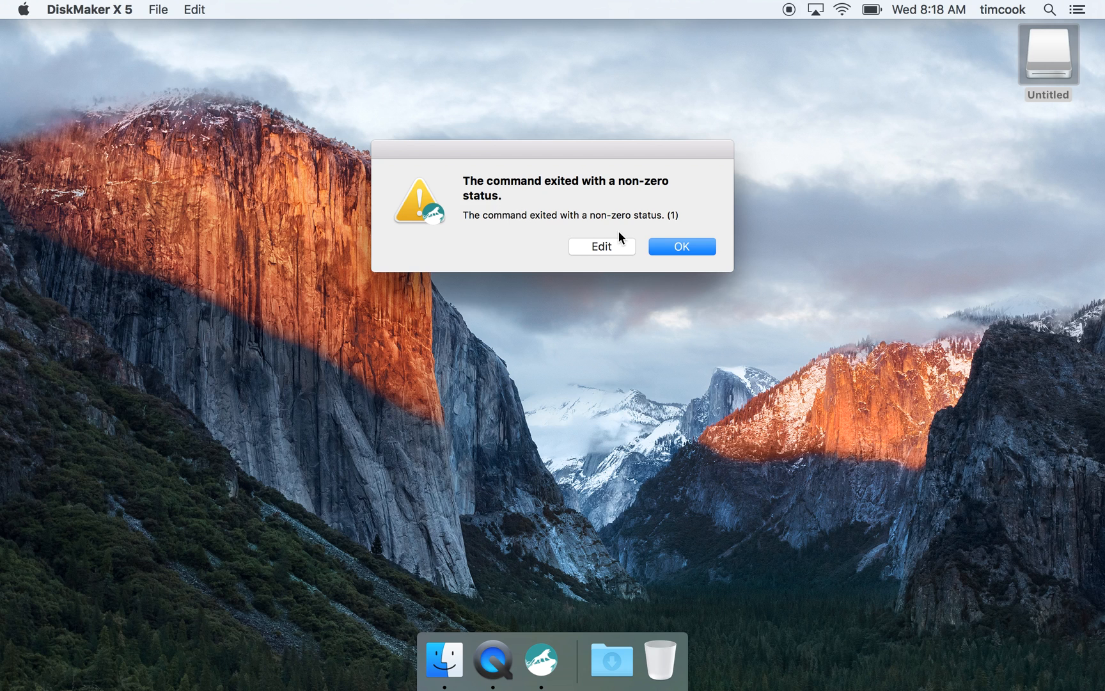
# Dismiss the non-zero exit status error and search Spotlight for DiskMaker X 5
pyautogui.click(682, 246)
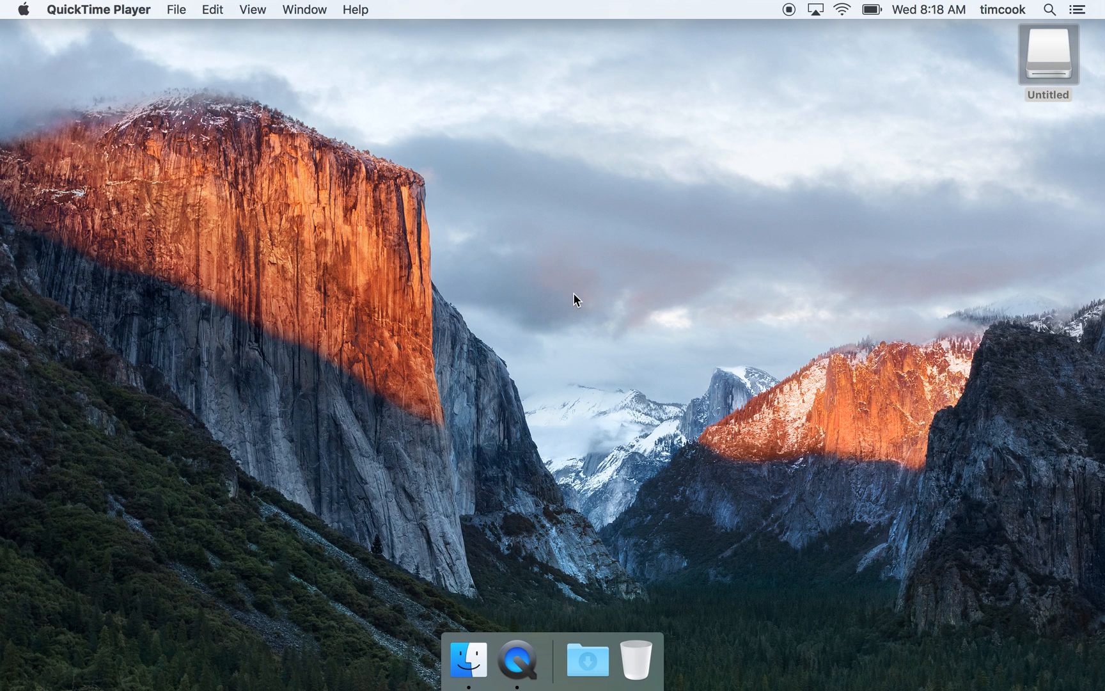
pyautogui.write('diskMaker X 5')
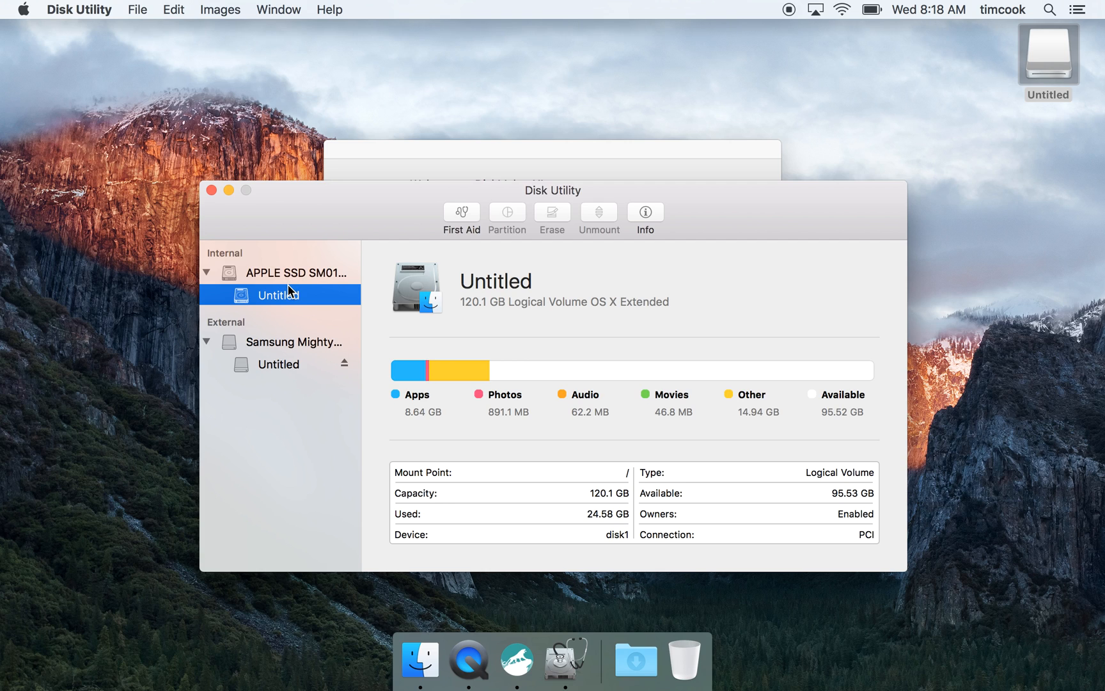
pyautogui.moveTo(319, 298)
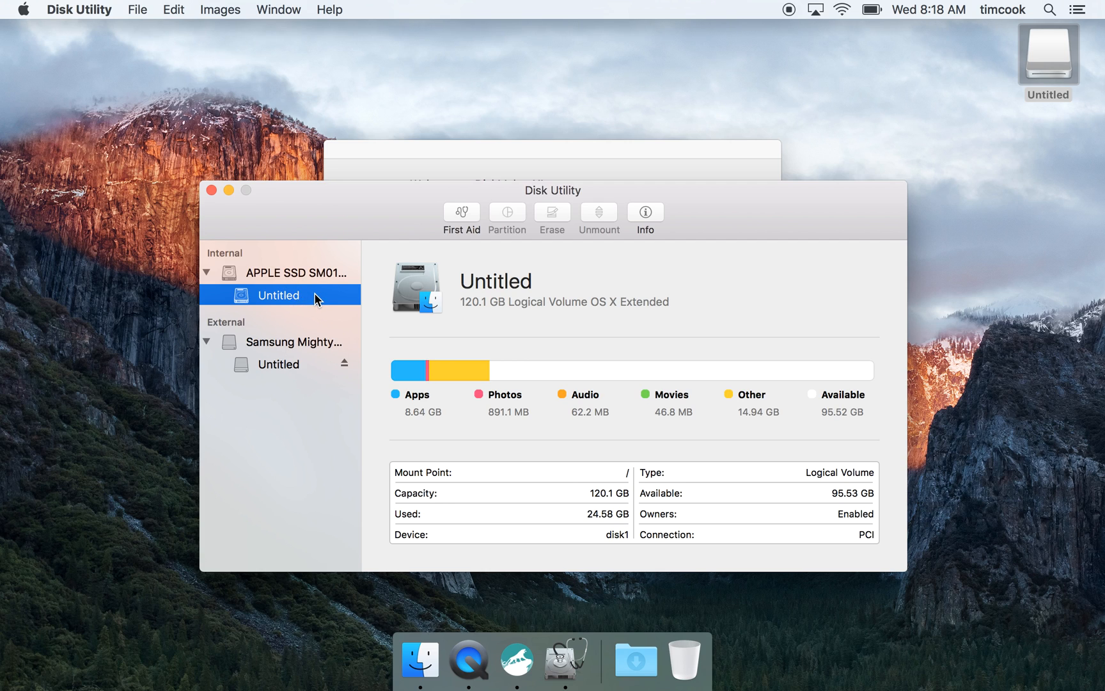
pyautogui.moveTo(273, 307)
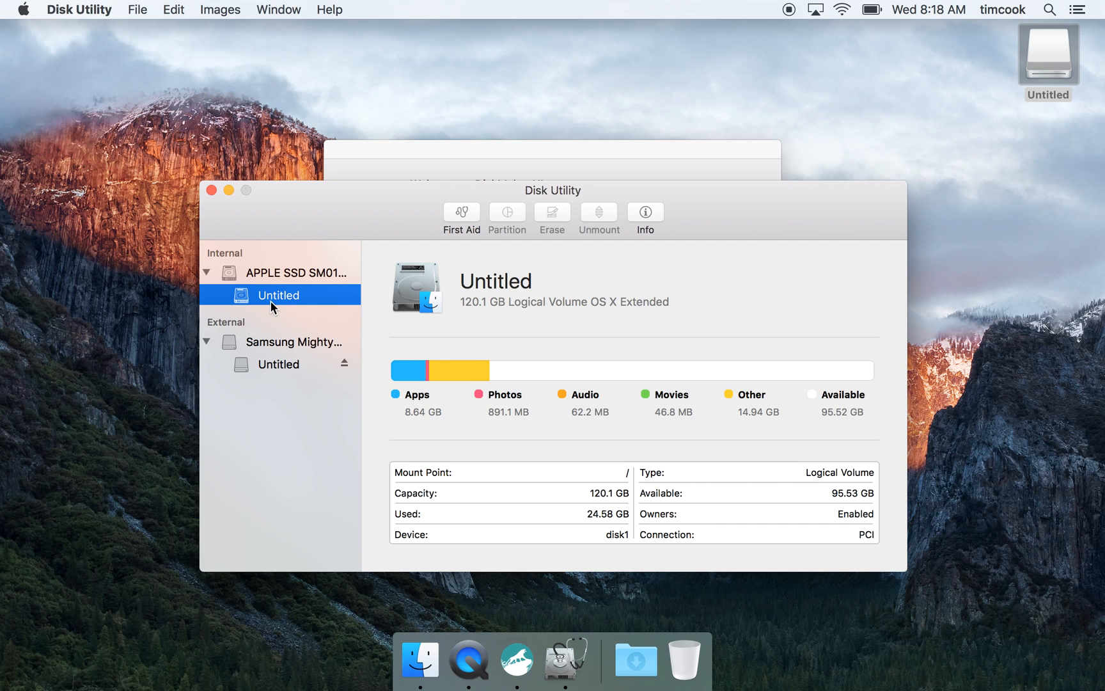
pyautogui.moveTo(1018, 111)
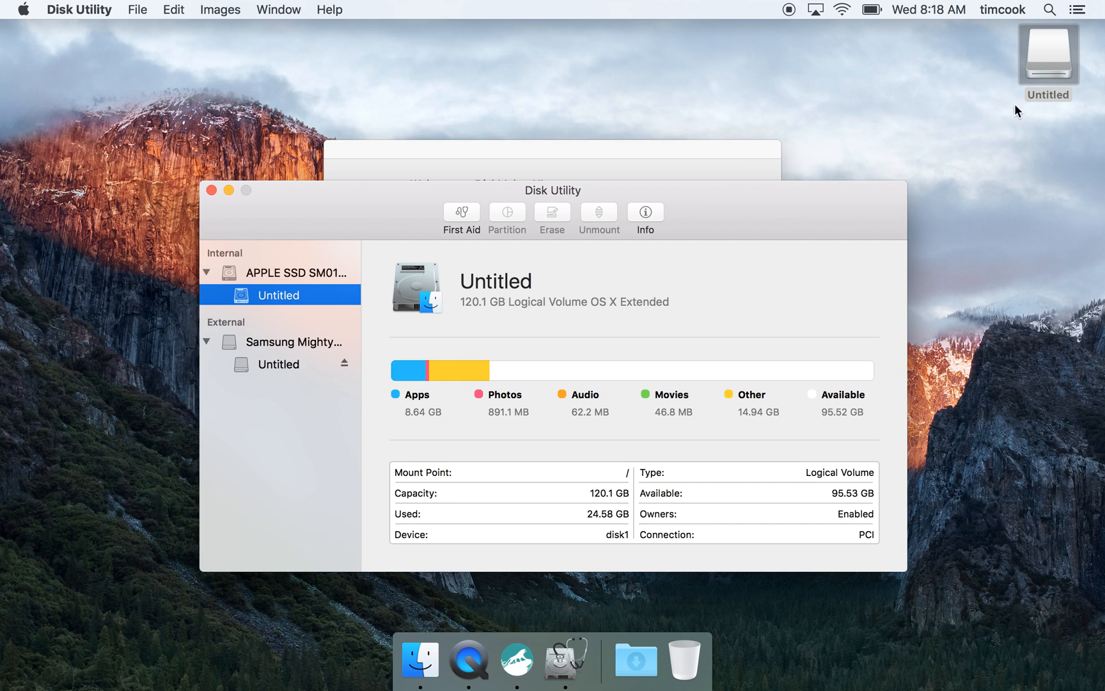
pyautogui.moveTo(213, 203)
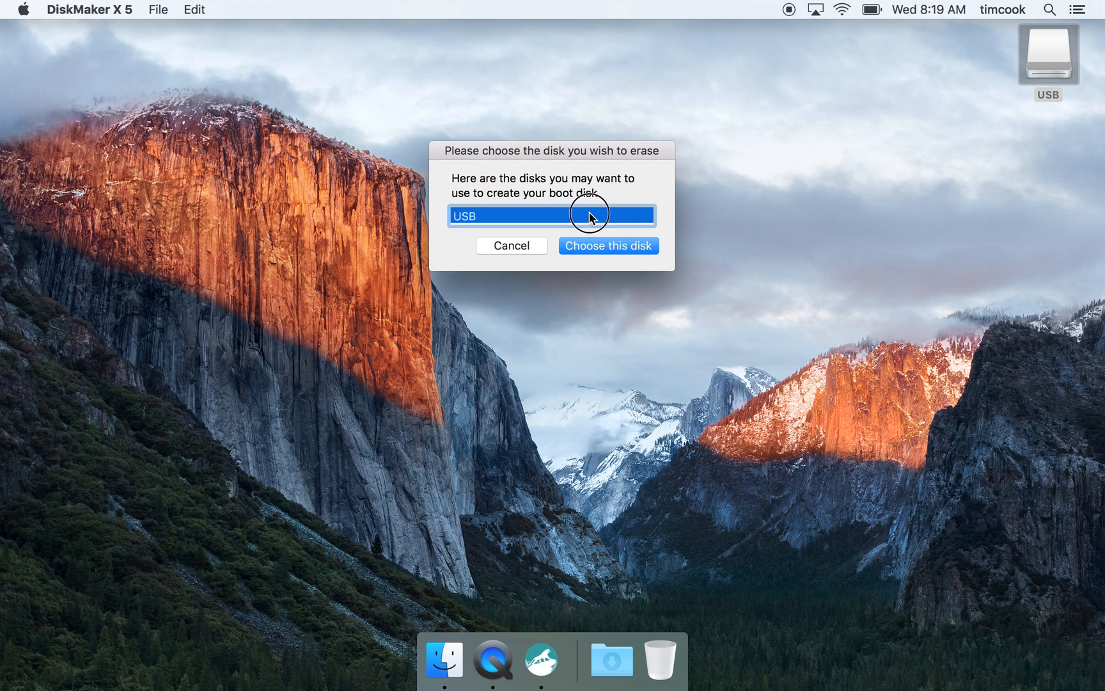
# Confirm USB as the target disk and approve erasing it to build the installer
pyautogui.click(608, 246)
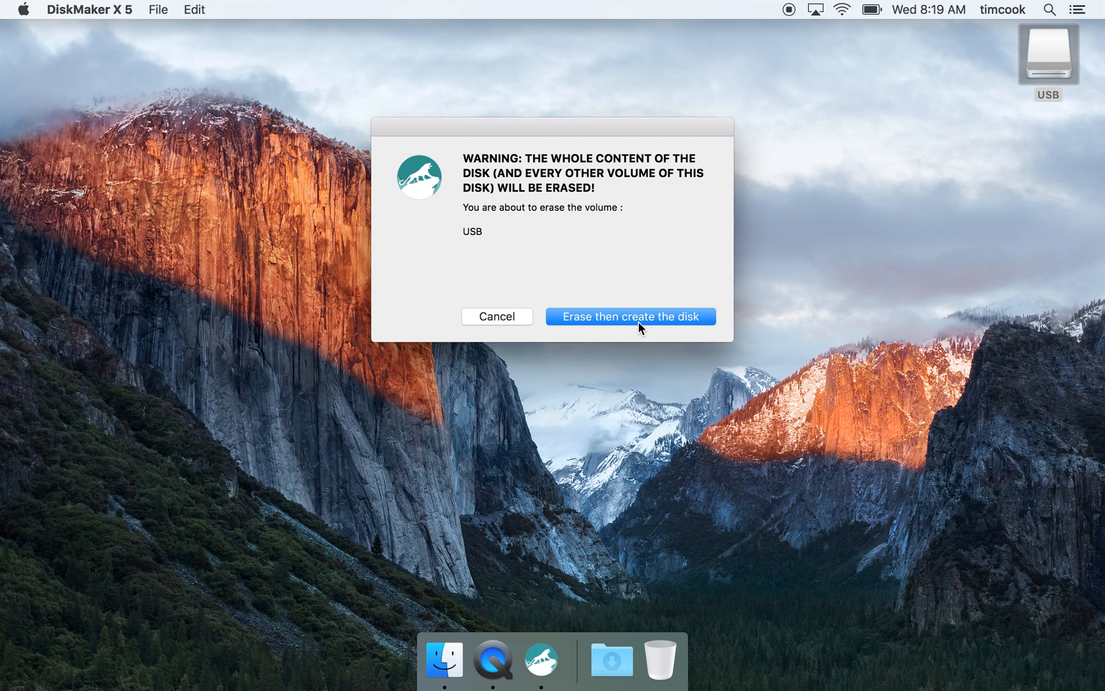
pyautogui.click(629, 316)
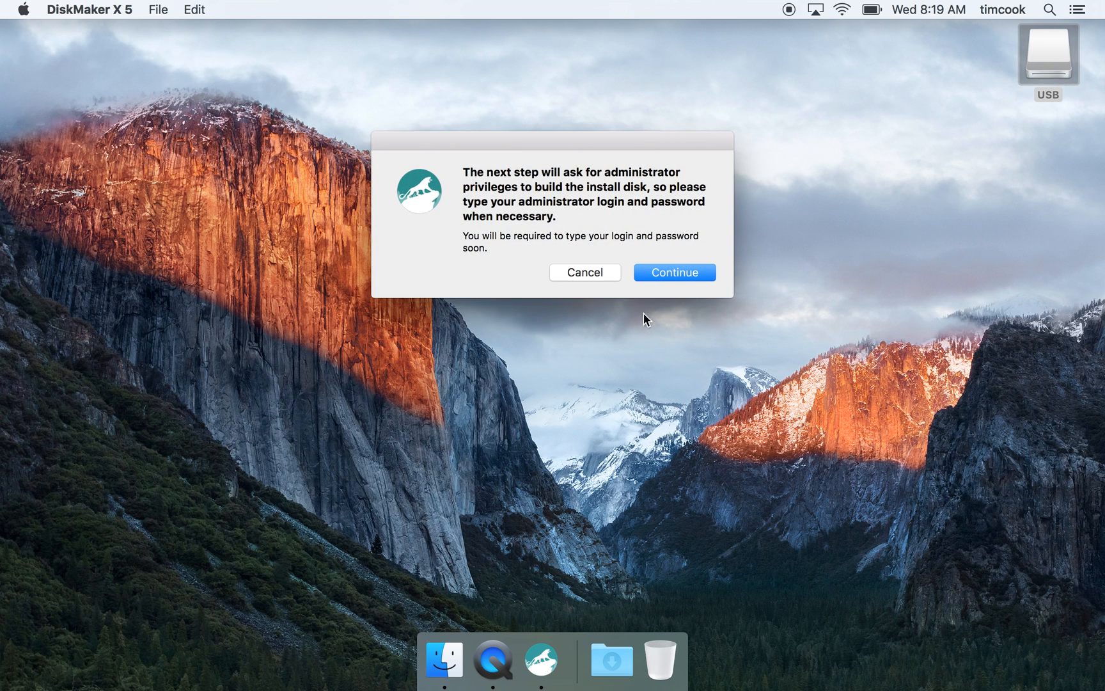